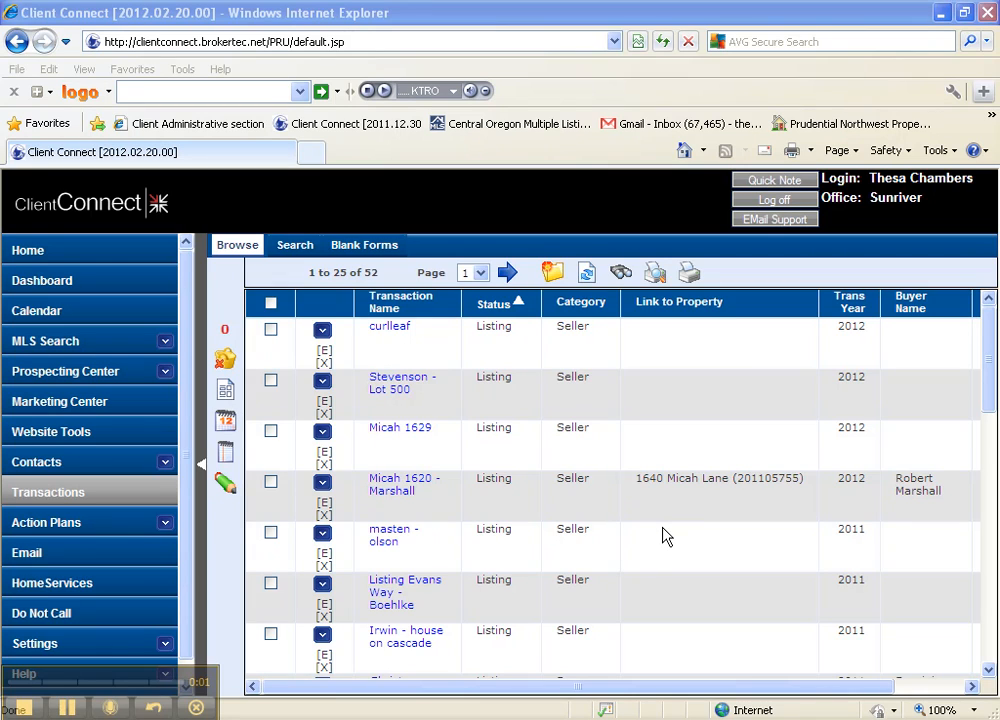
mouse_move(675, 519)
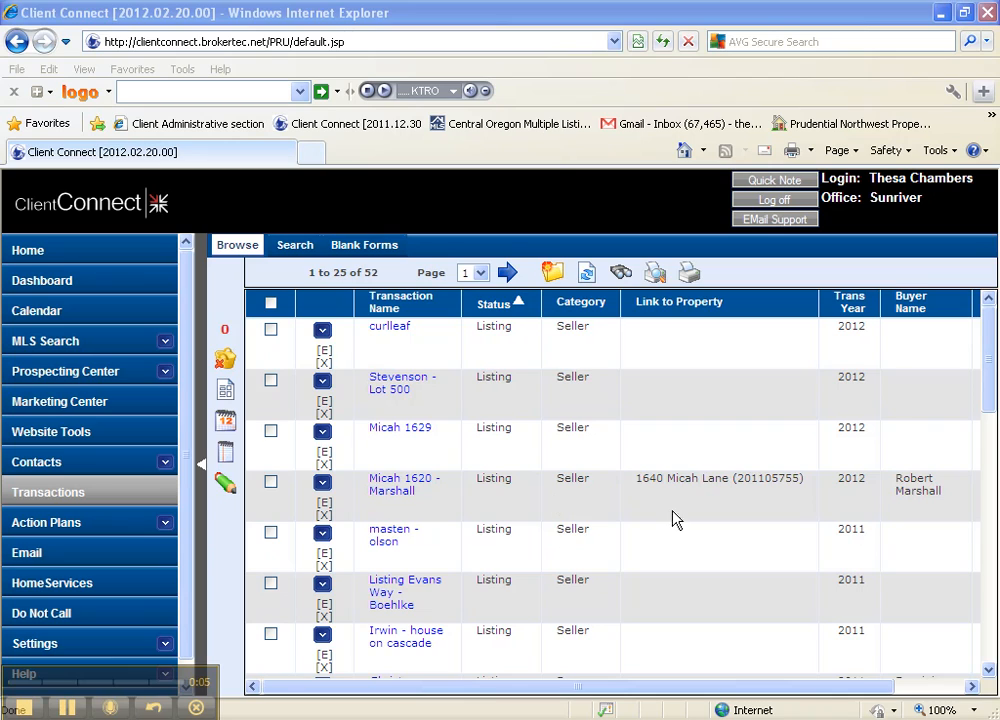
mouse_move(562, 492)
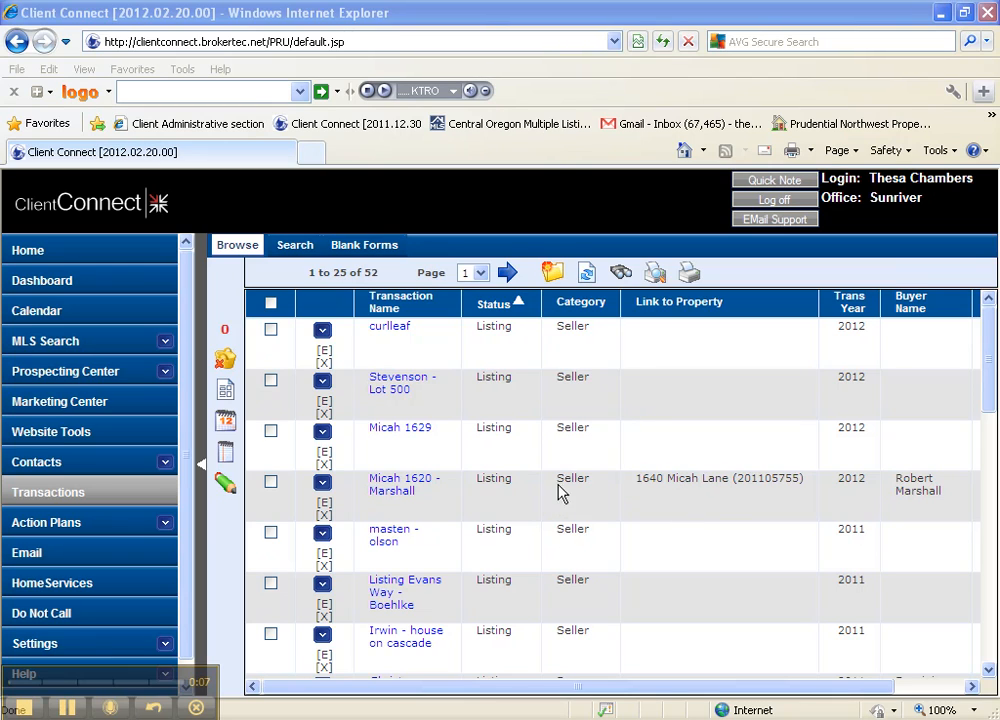
mouse_move(977, 514)
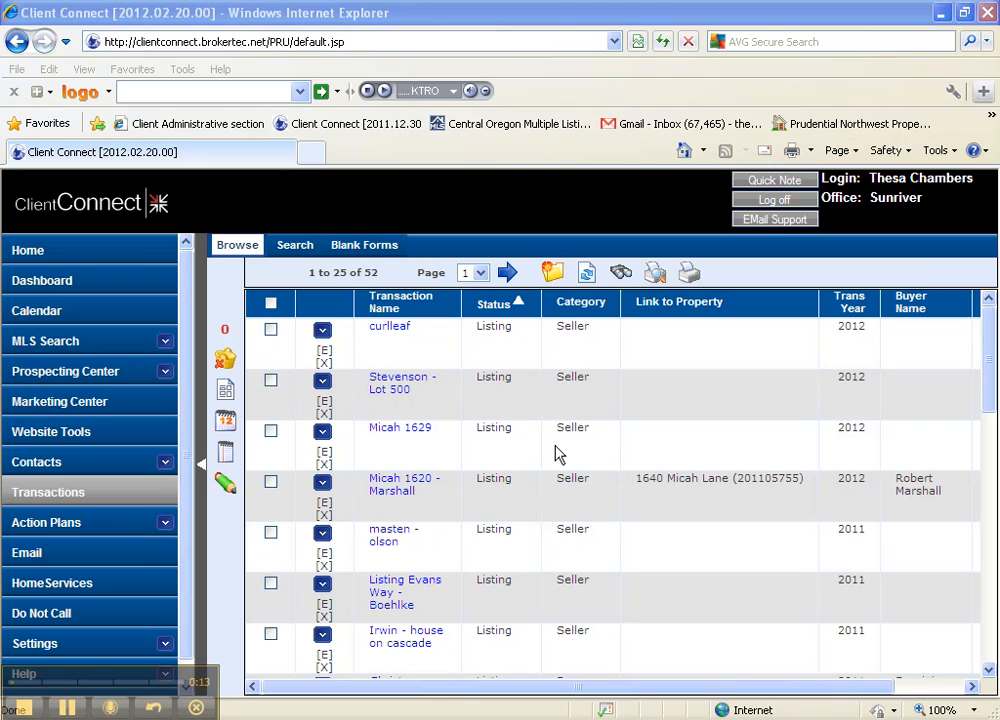
mouse_move(380, 445)
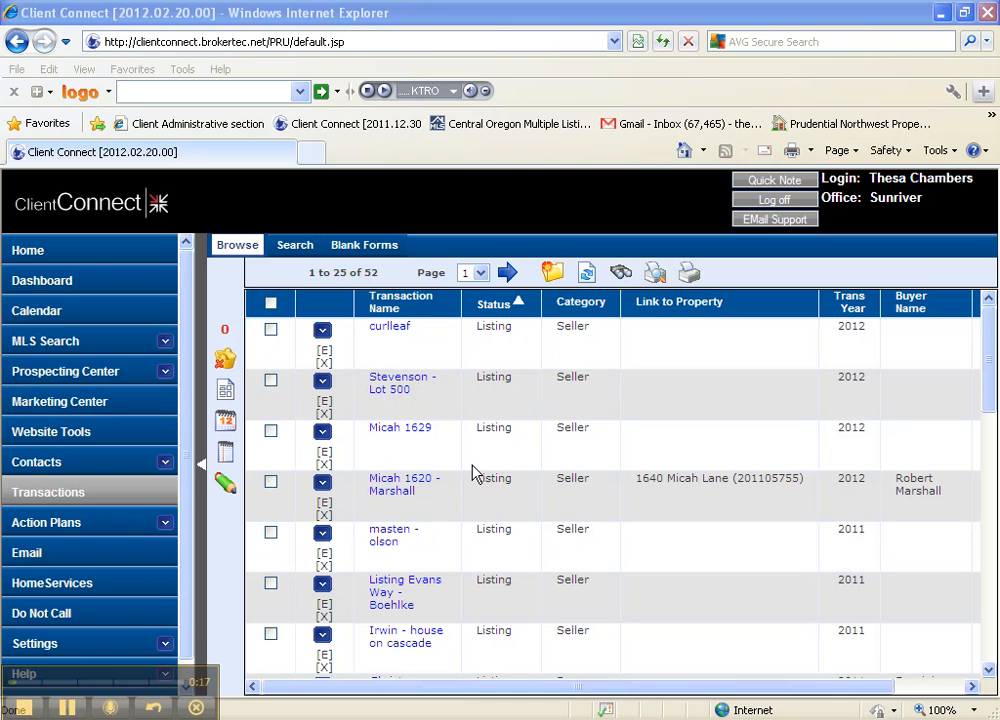
mouse_move(508, 508)
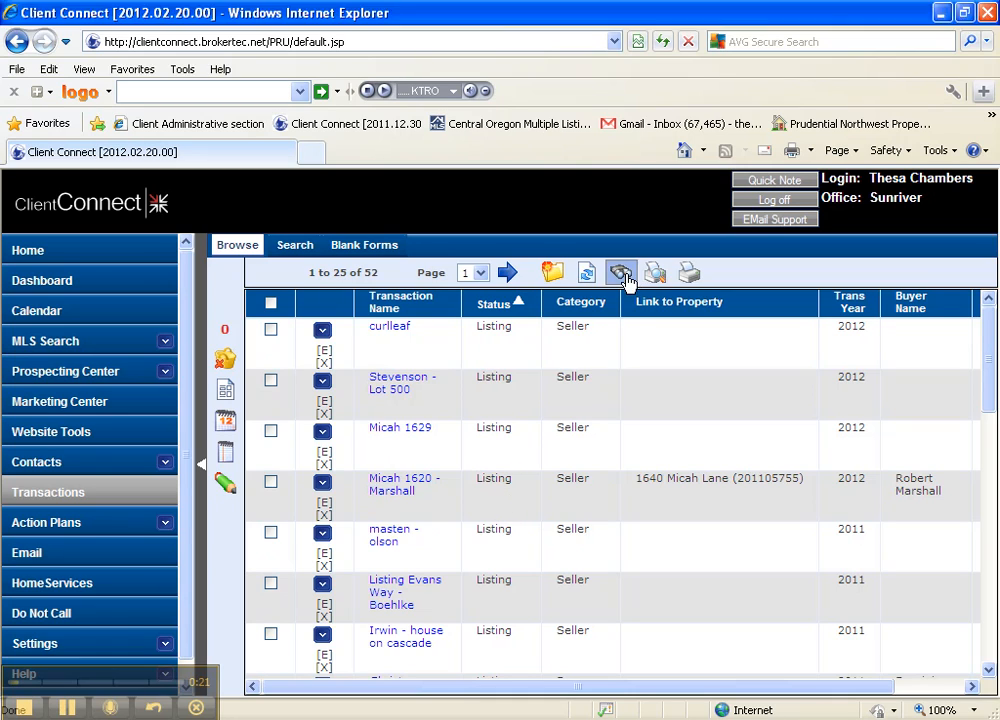
Search transactions by the name '123 testing'
click(620, 272)
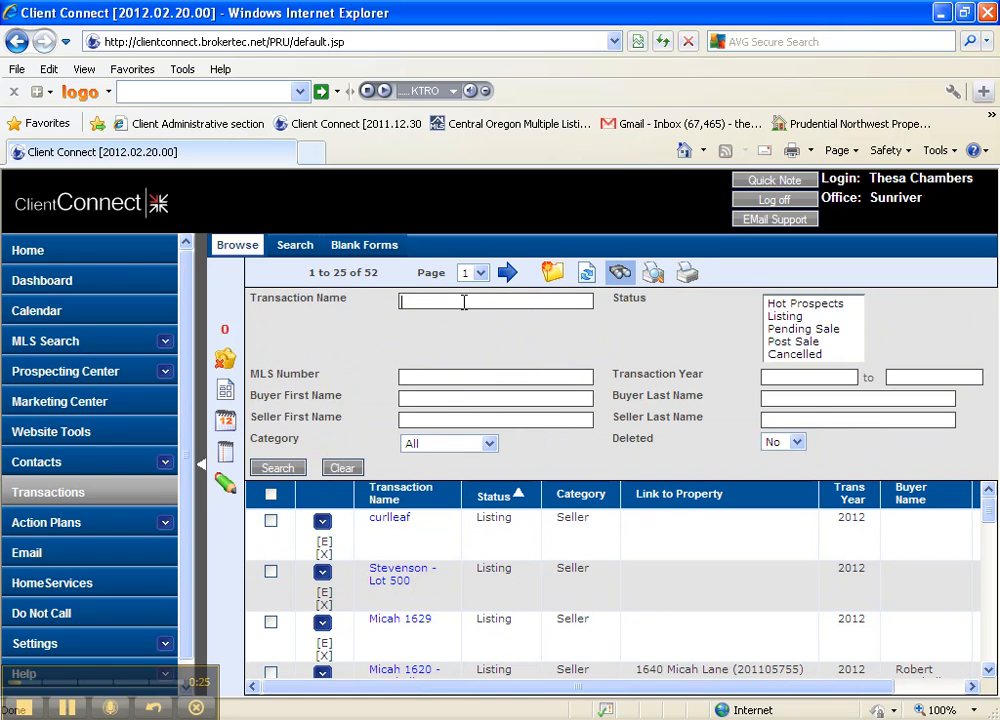
text(123 testin)
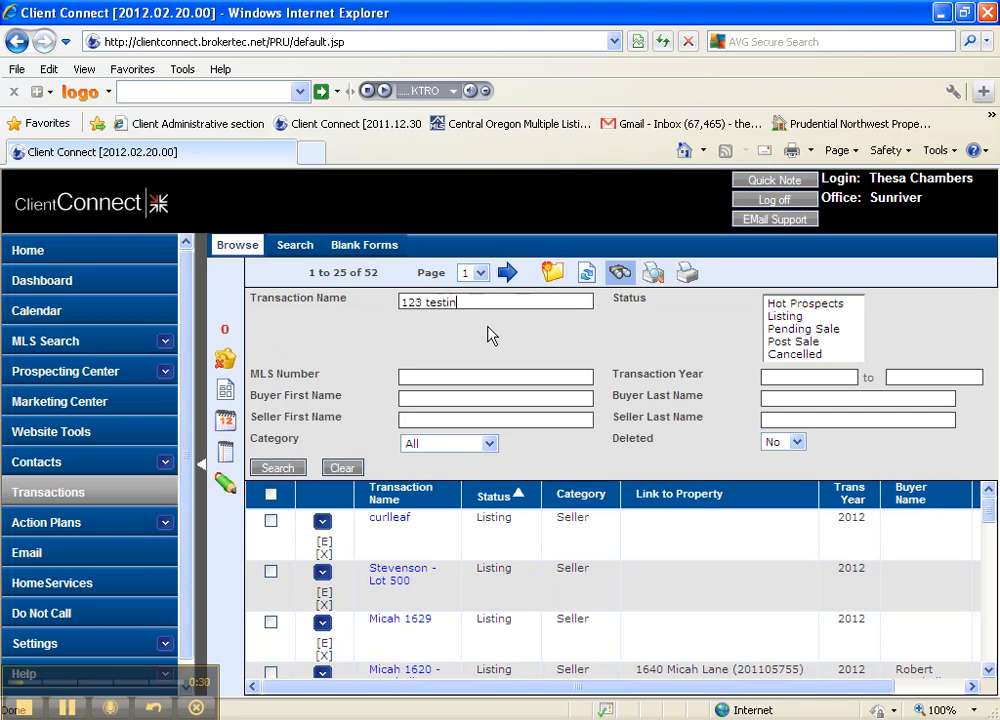
text(g)
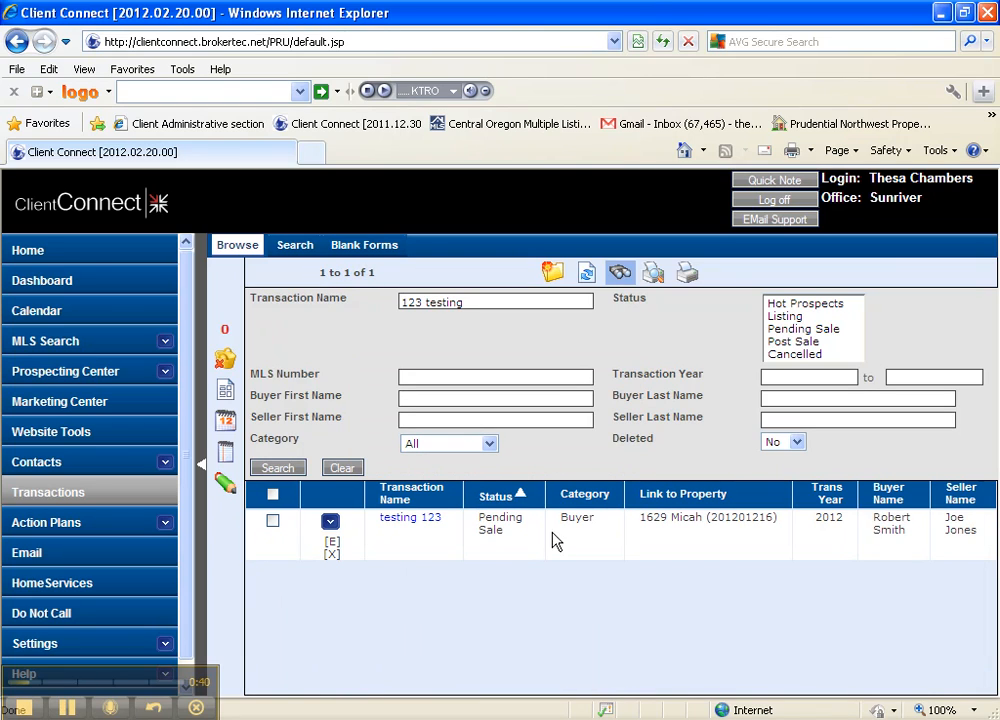
mouse_move(724, 548)
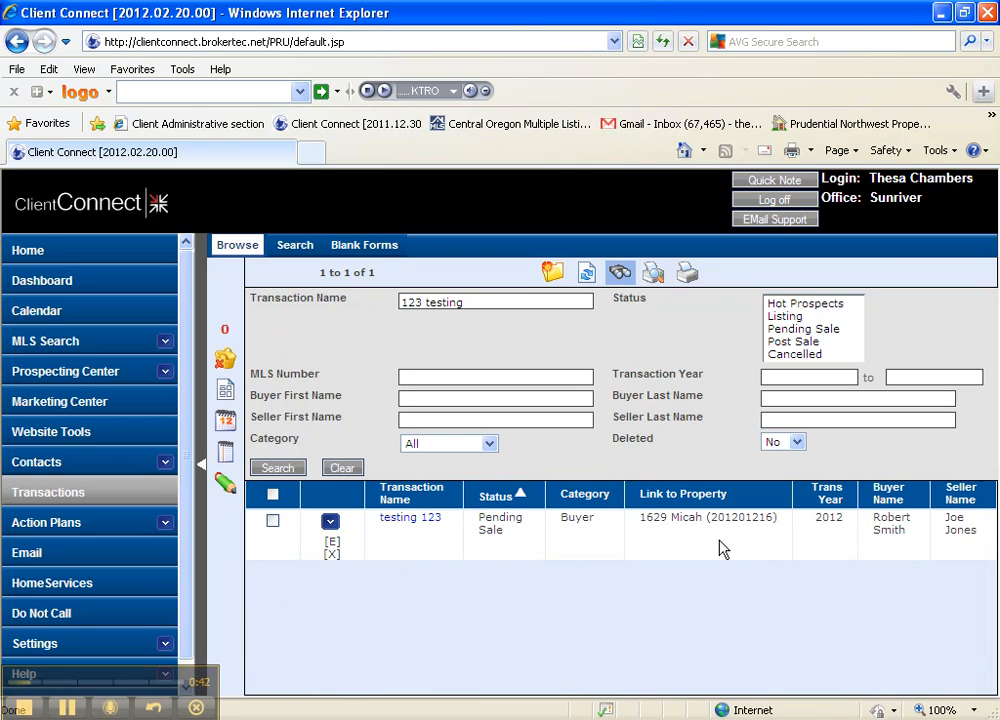
mouse_move(889, 536)
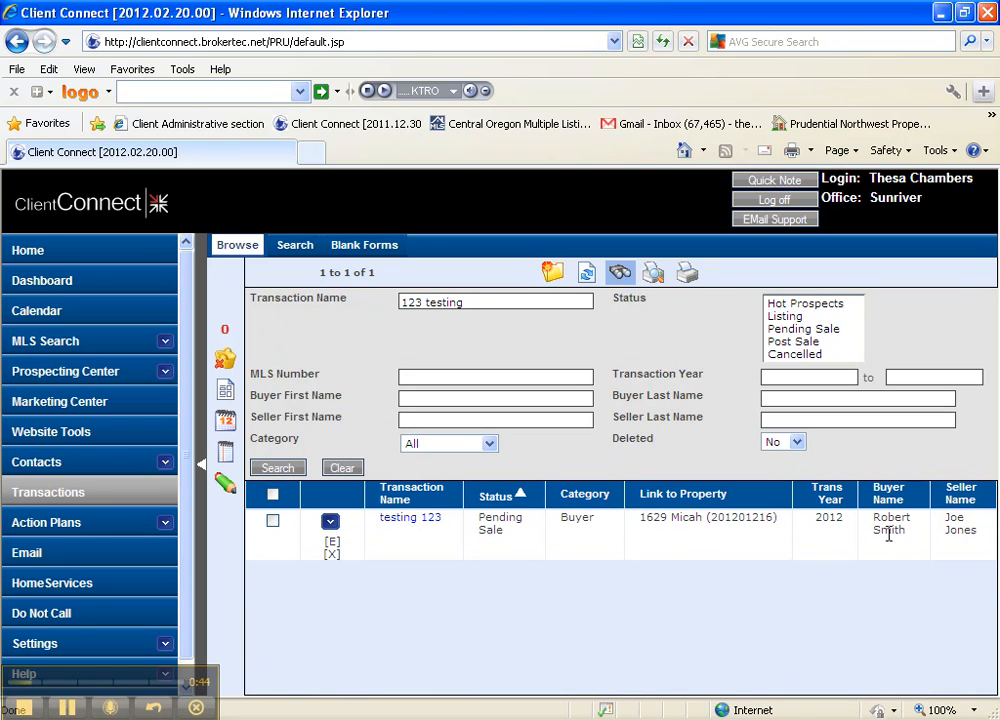
mouse_move(330, 500)
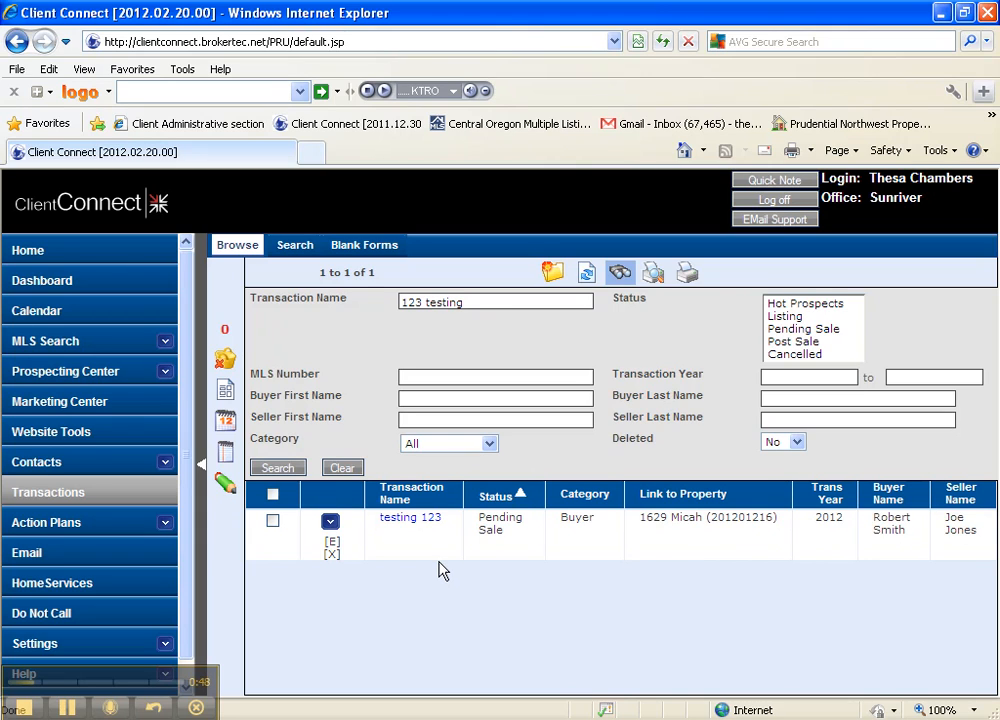
mouse_move(446, 560)
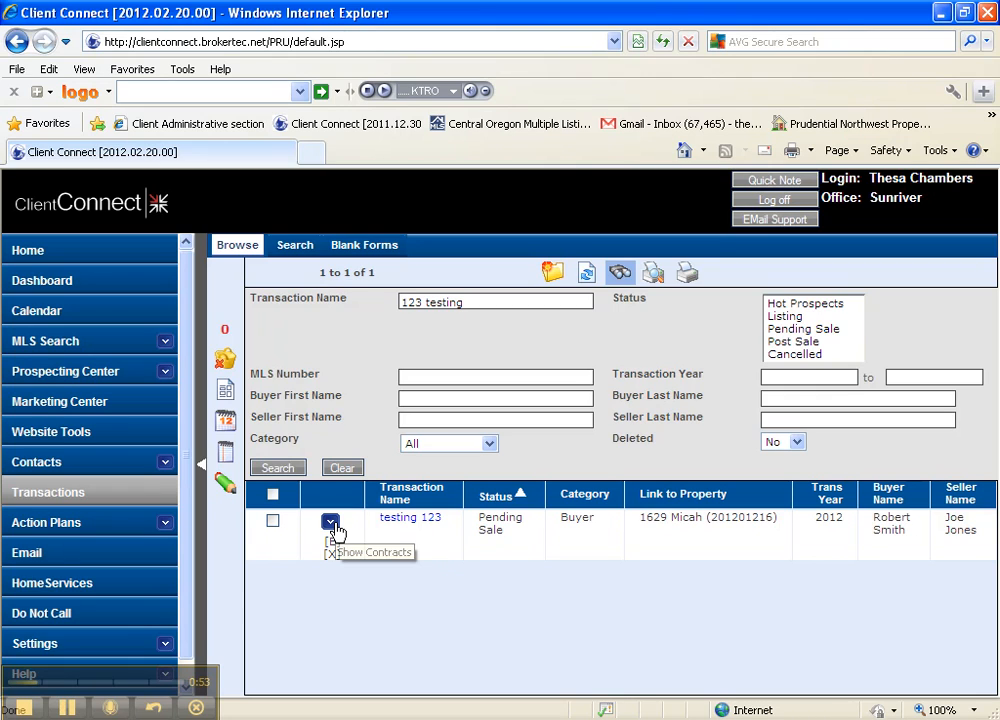
Expand the contracts list for the testing 123 transaction
click(331, 521)
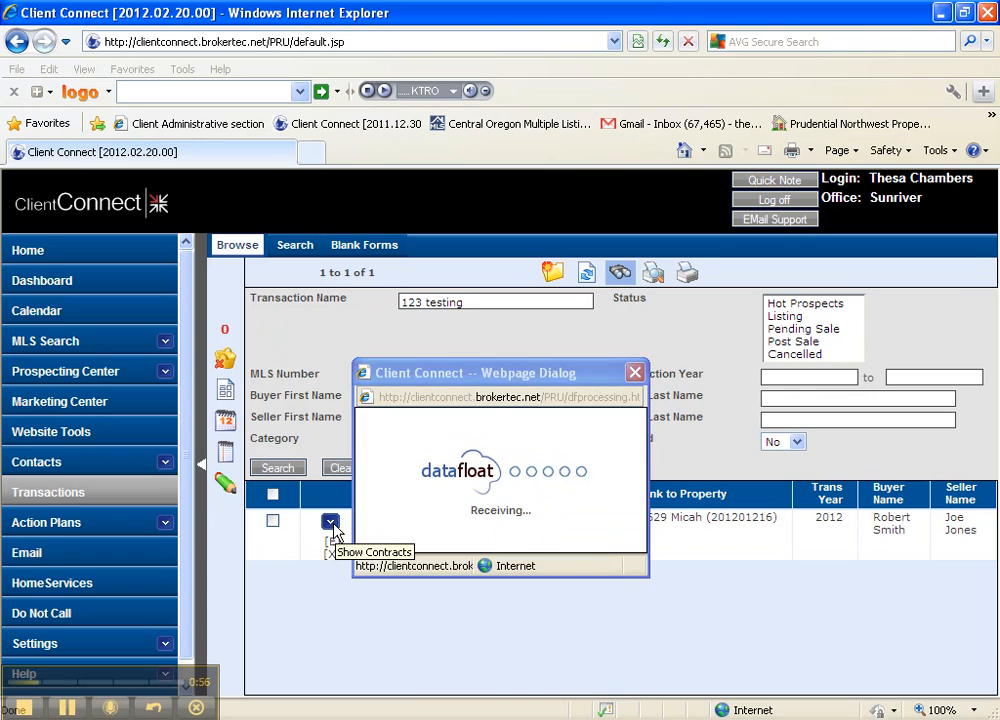
click(331, 521)
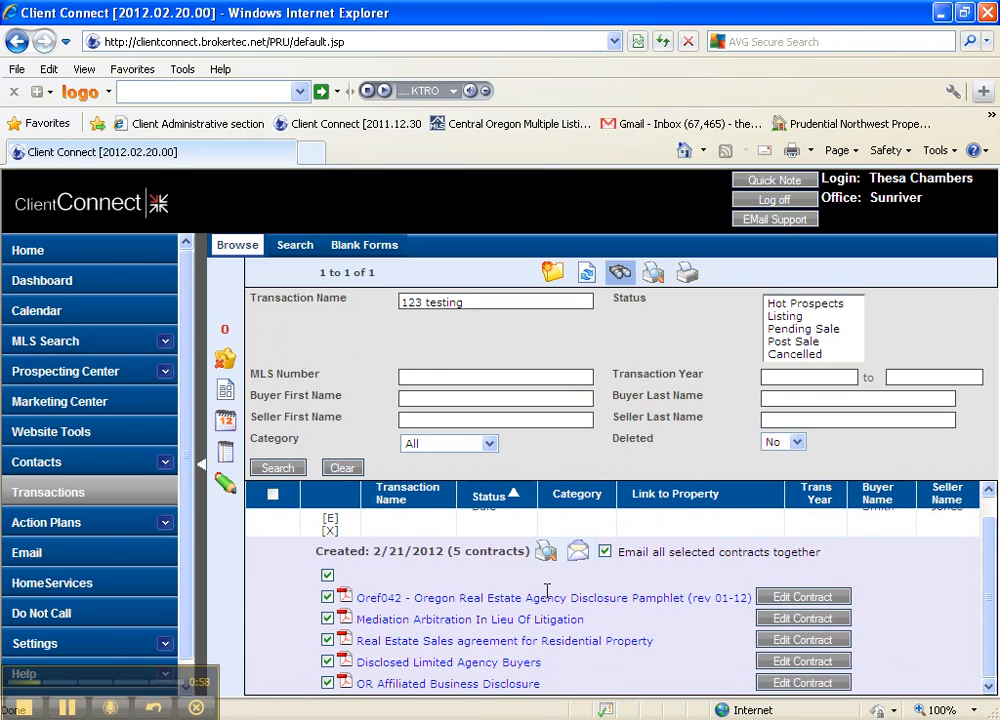
mouse_move(945, 567)
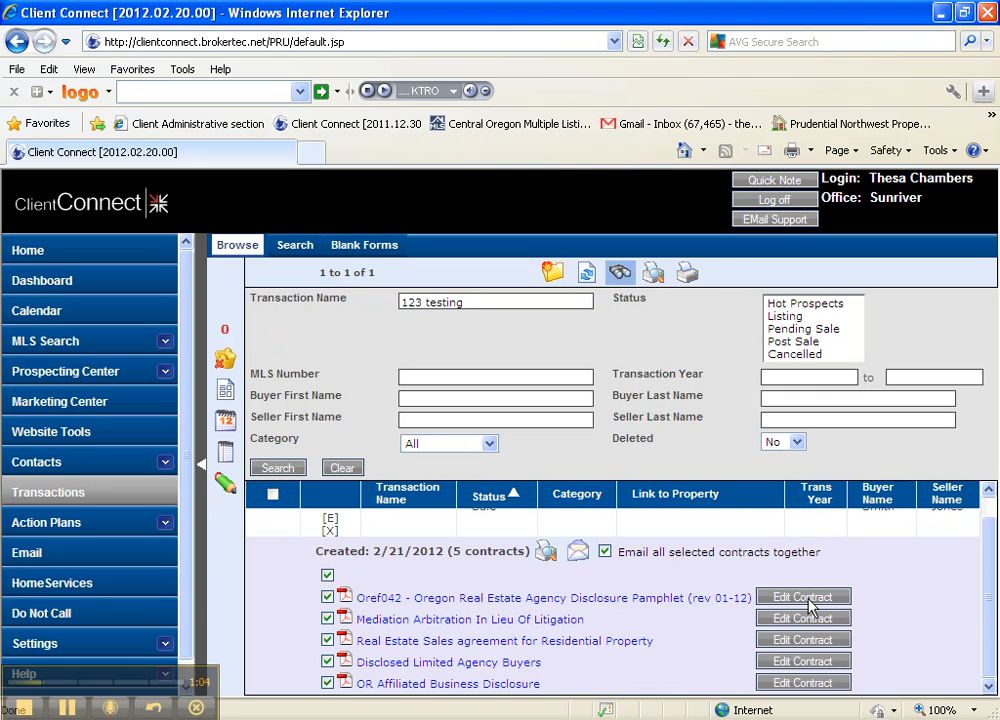
mouse_move(788, 640)
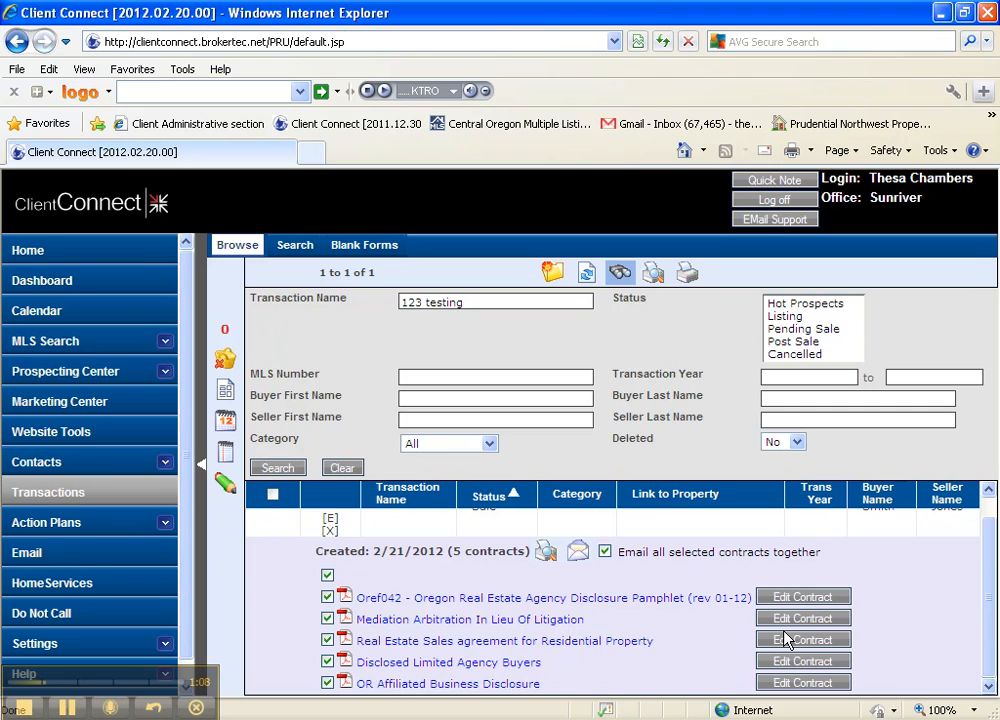
mouse_move(783, 648)
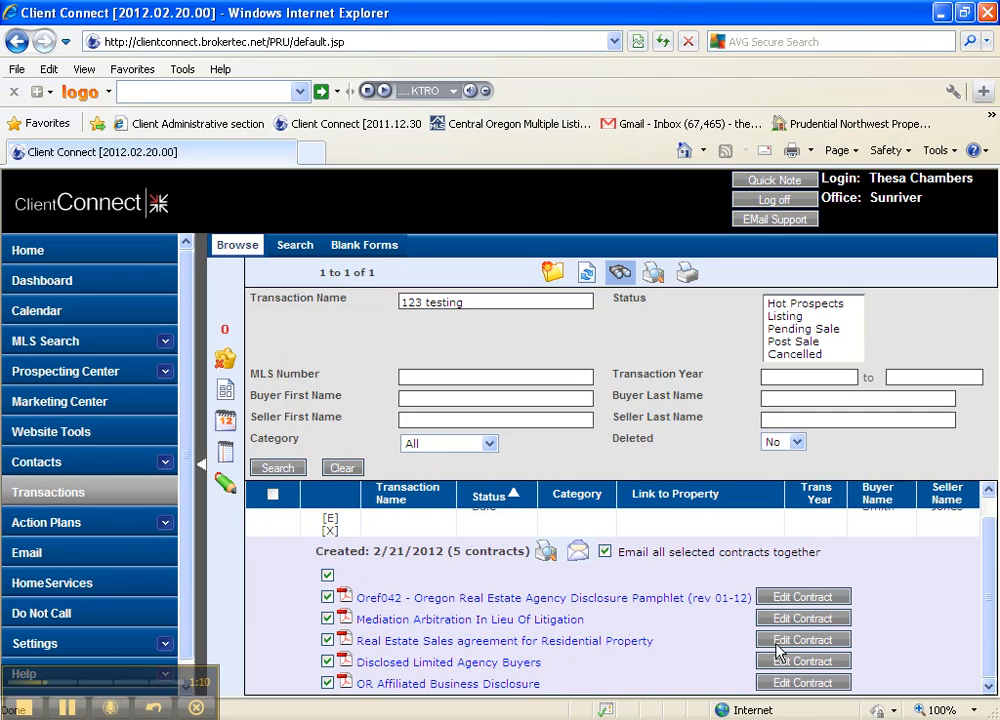
Edit the Real Estate Sales agreement for Residential Property contract
click(803, 640)
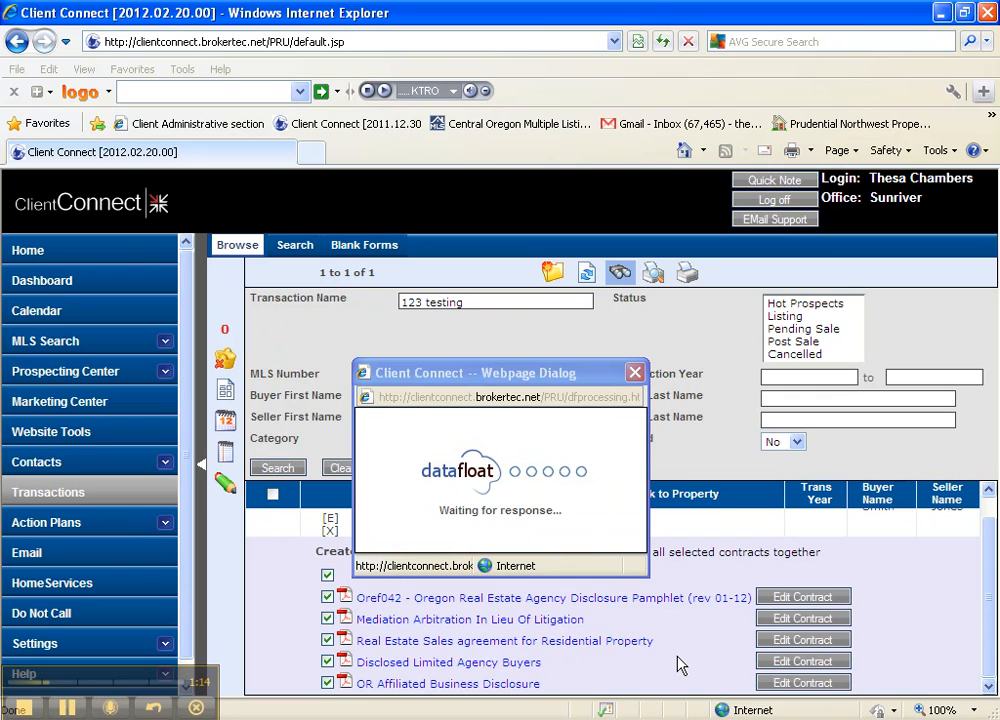
mouse_move(676, 658)
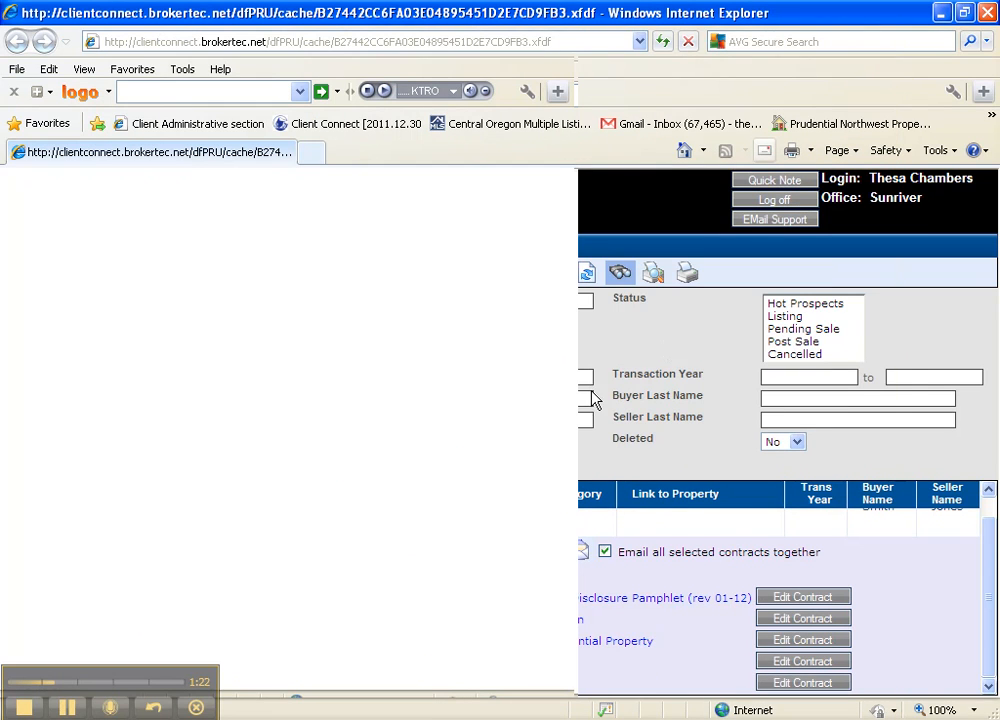
mouse_move(455, 423)
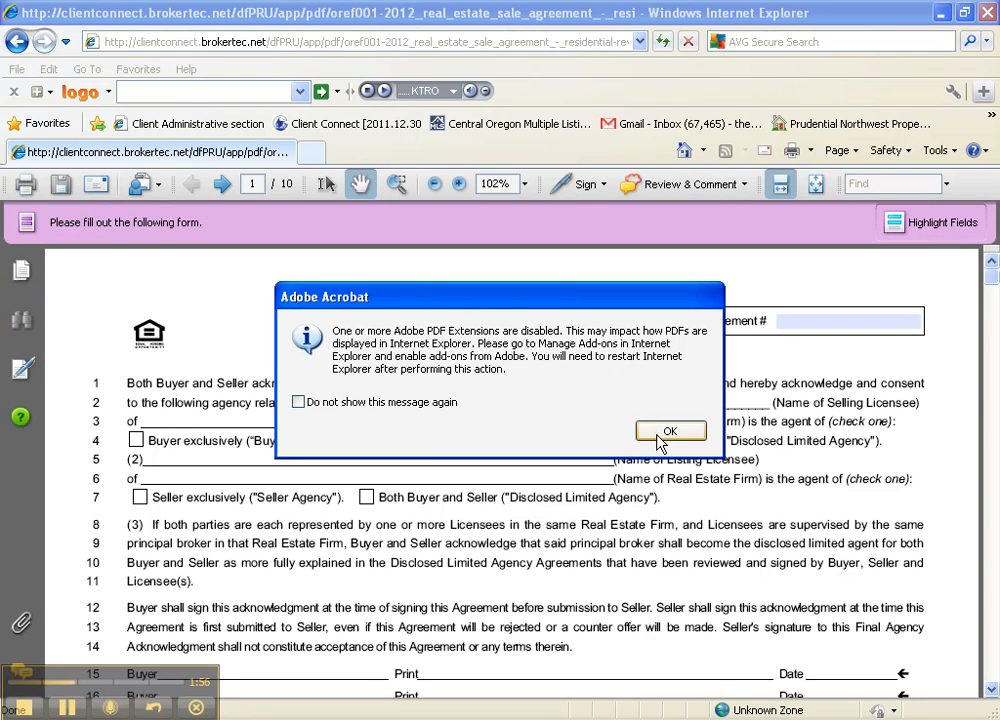
Enter agreement number 1629tlc, Prudential firms, and disclosed limited agency for both licensees
click(671, 431)
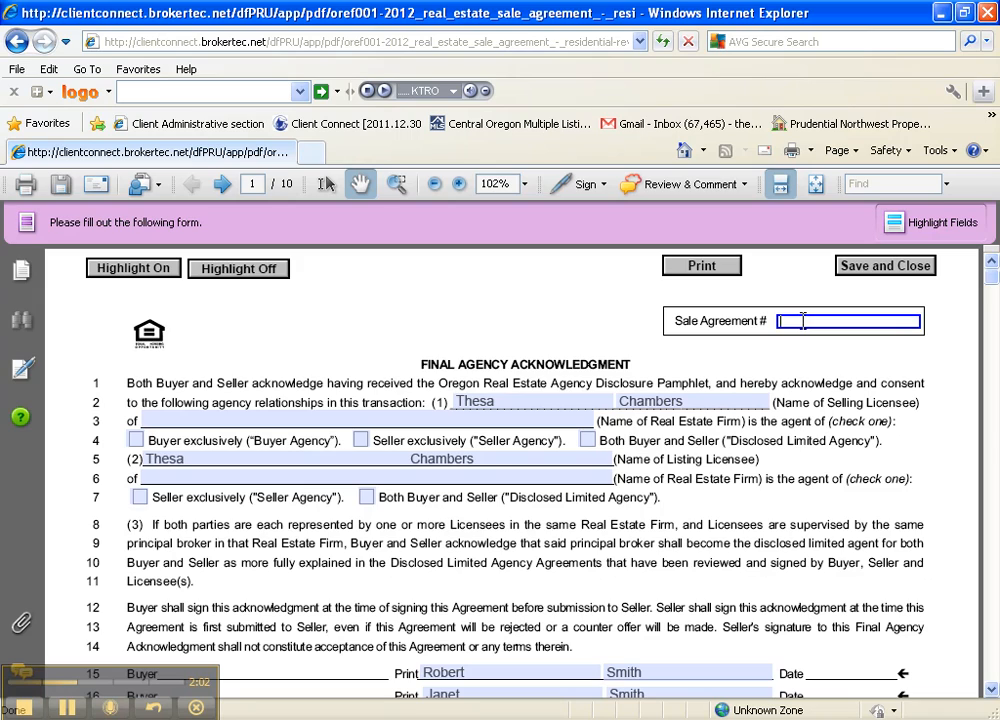
text(111810pja)
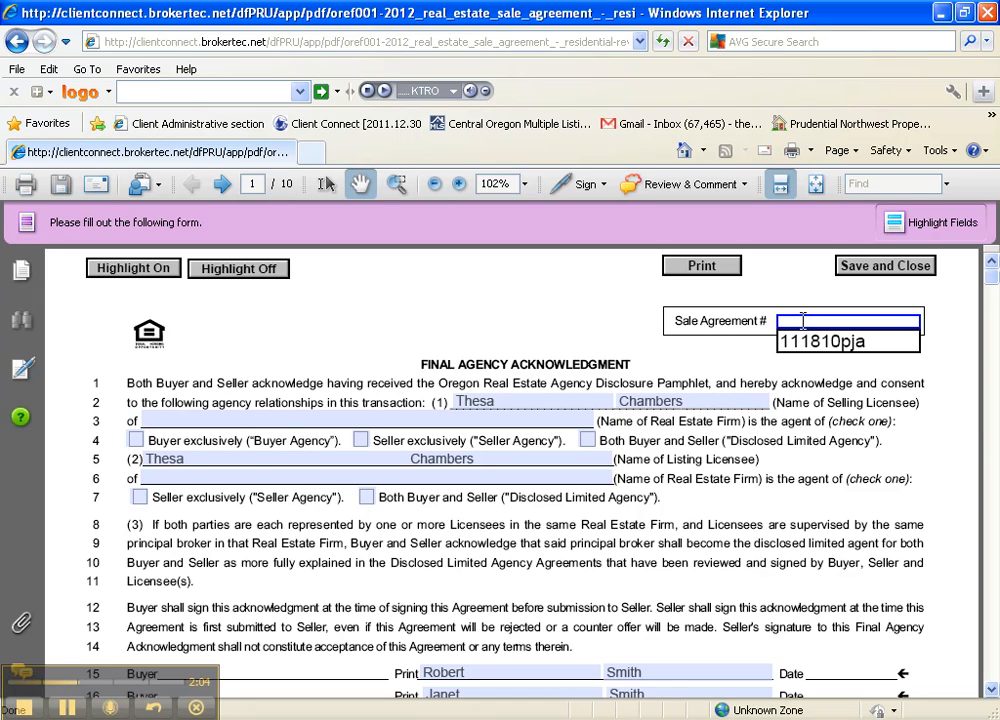
text(162)
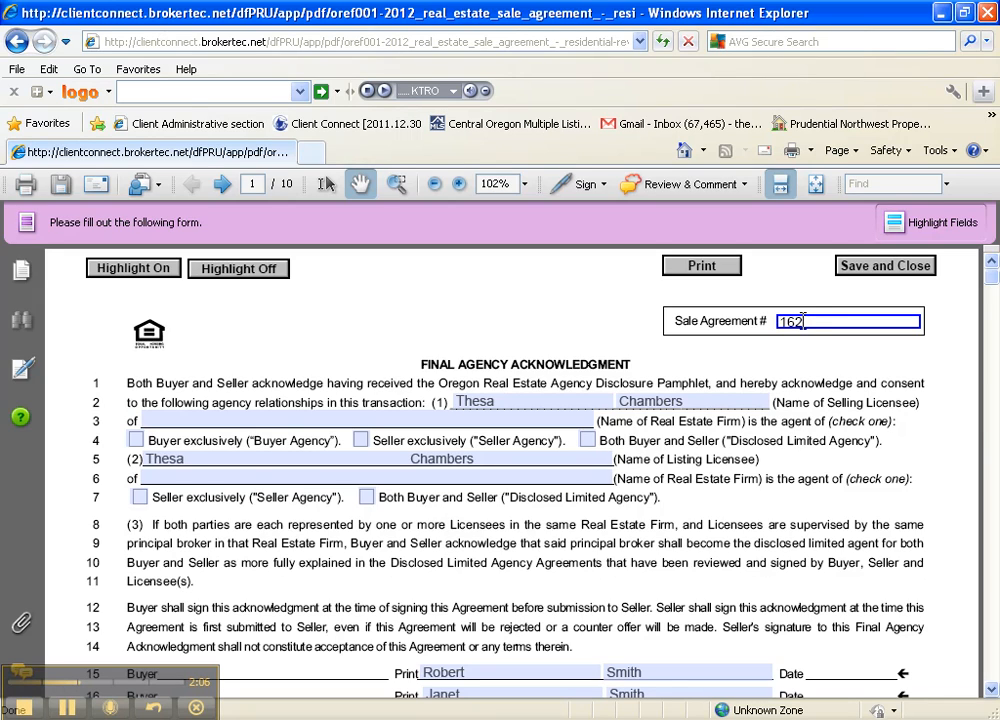
text(9tic)
click(368, 420)
text(P)
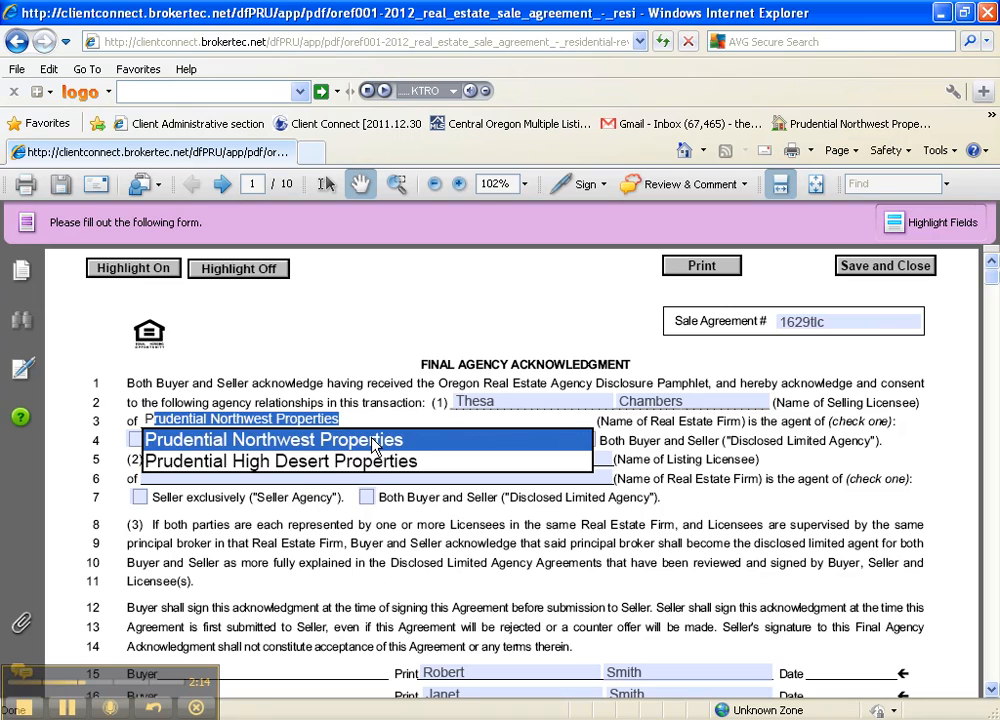
click(266, 439)
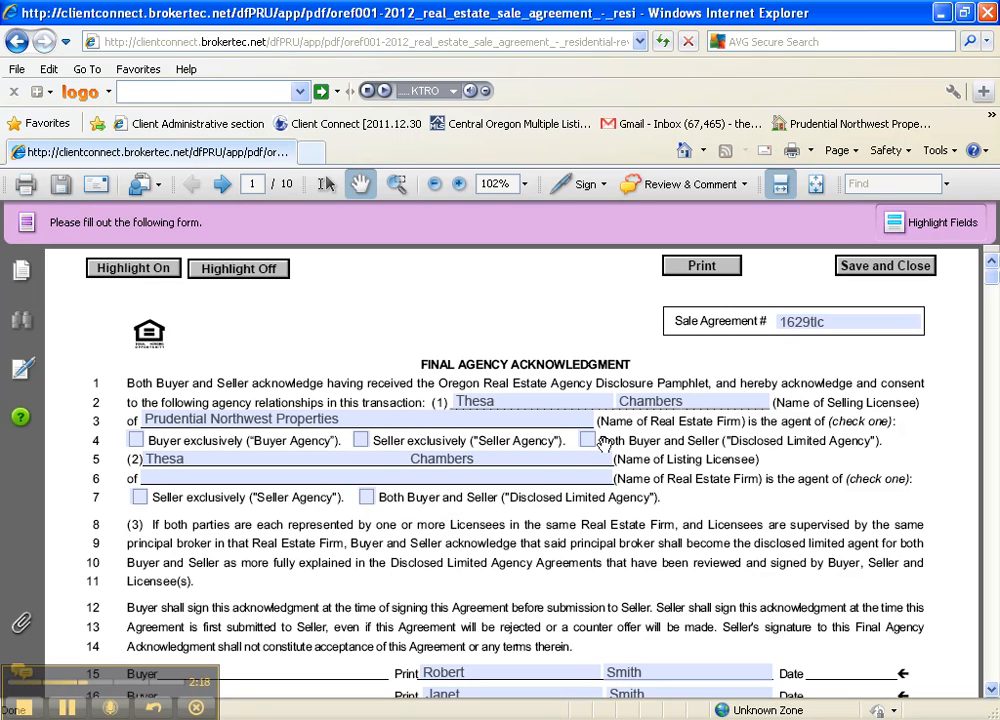
click(587, 440)
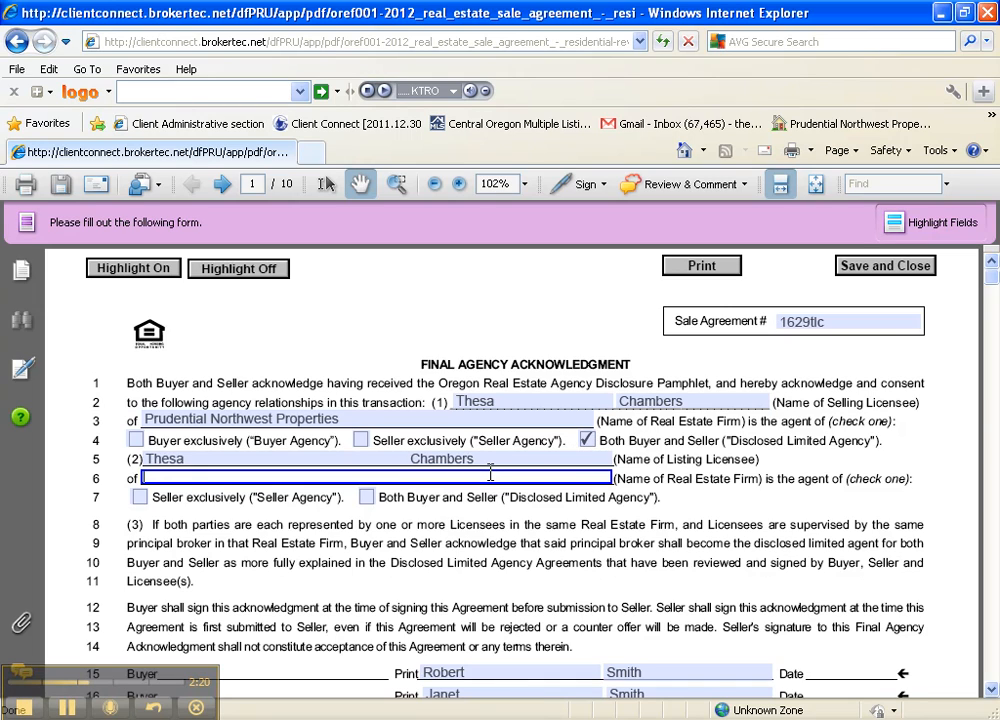
text(Prudential NW Properties)
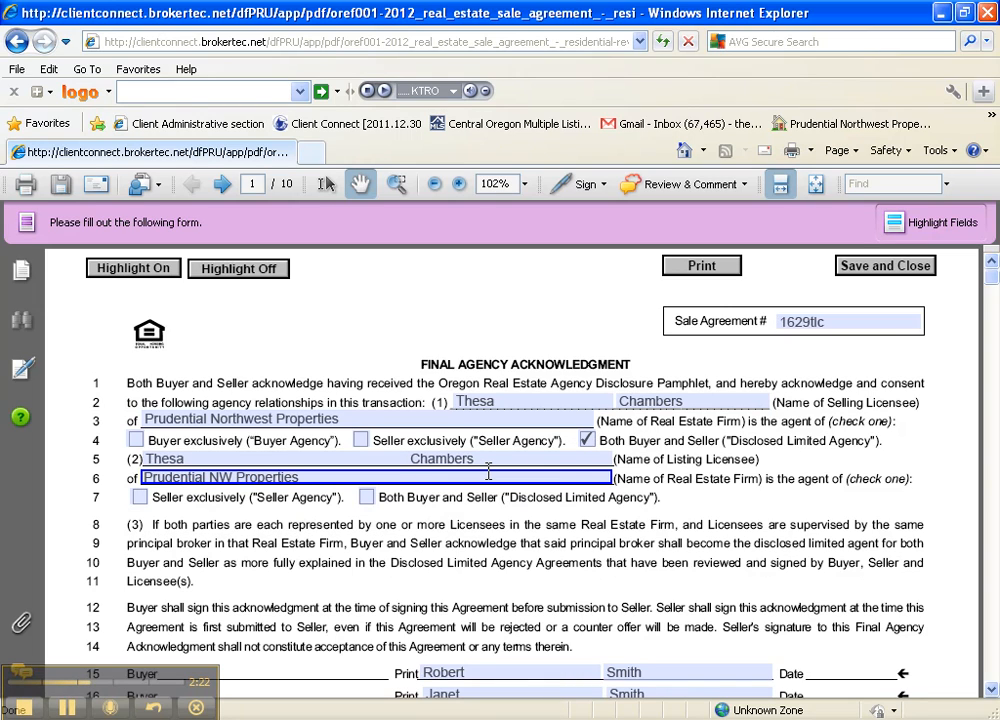
mouse_move(332, 515)
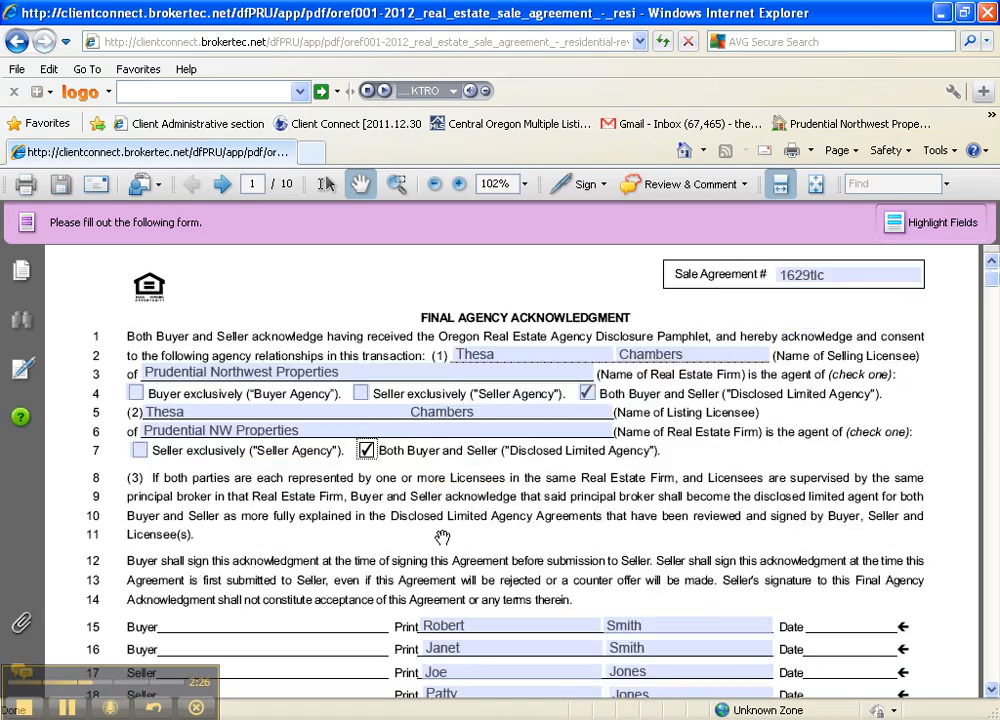
Enter Deschutes as the county where the property is located
scroll(down, 3)
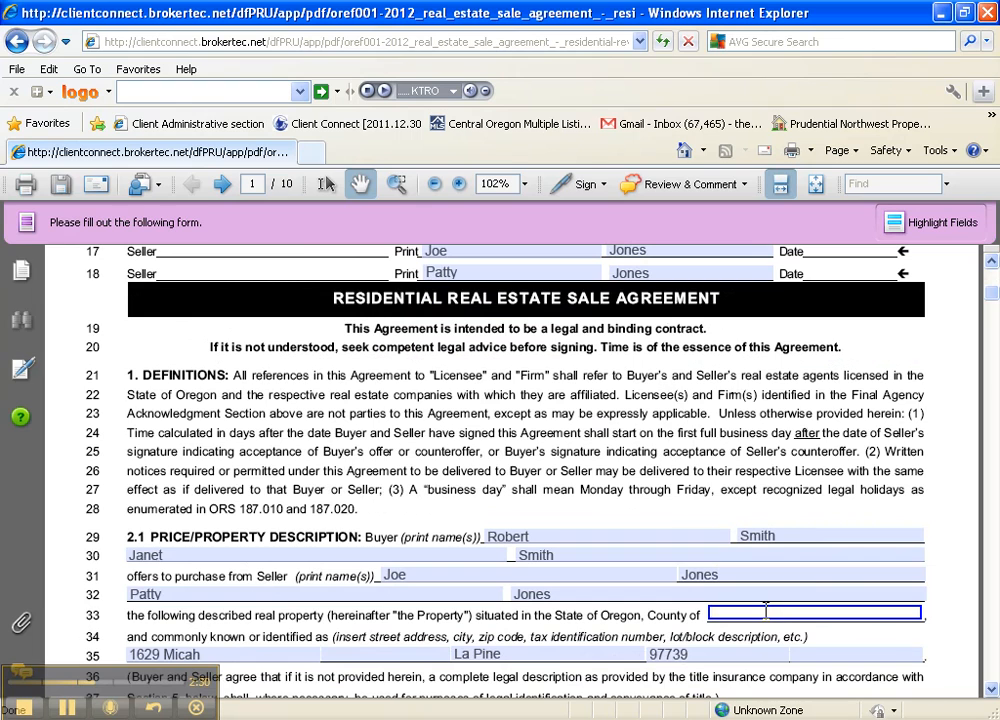
text(Deschutes)
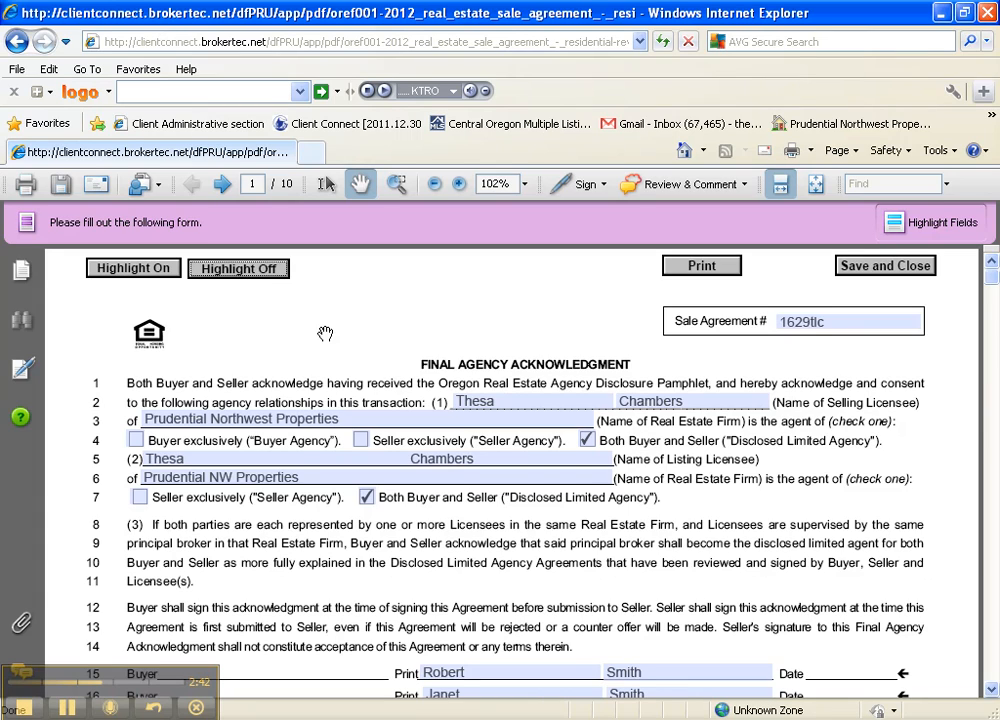
mouse_move(299, 330)
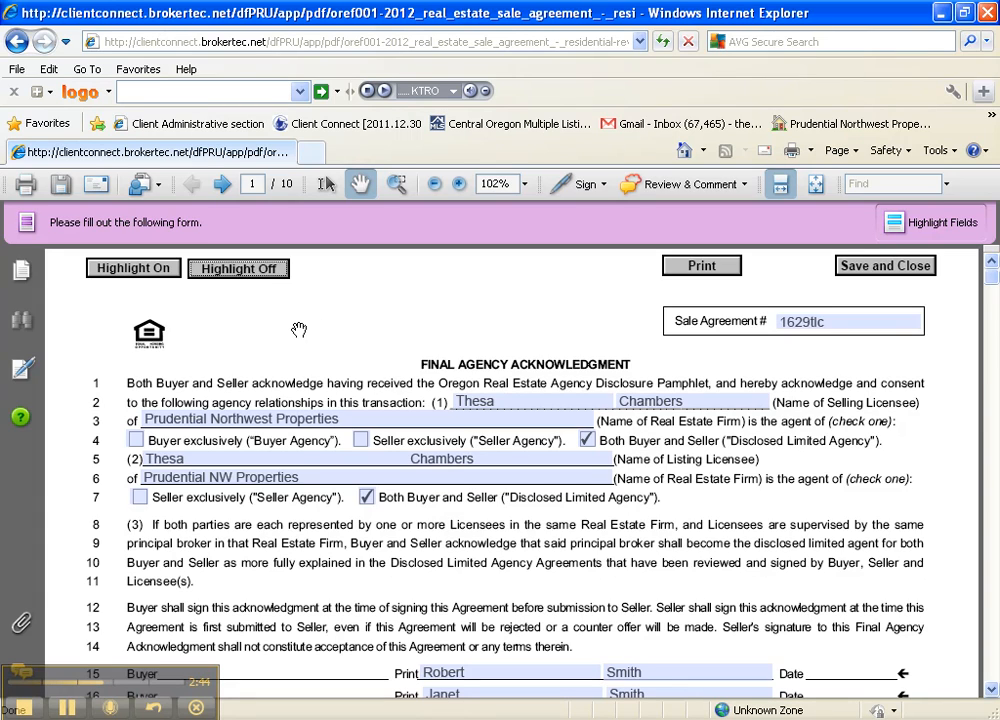
mouse_move(379, 310)
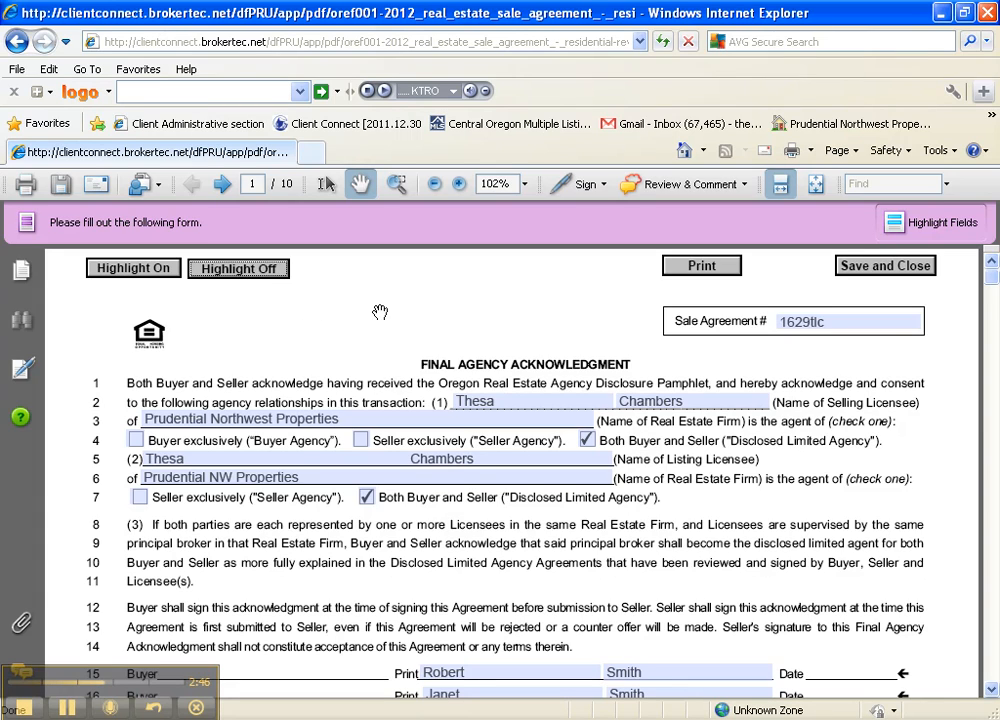
scroll(down, 3)
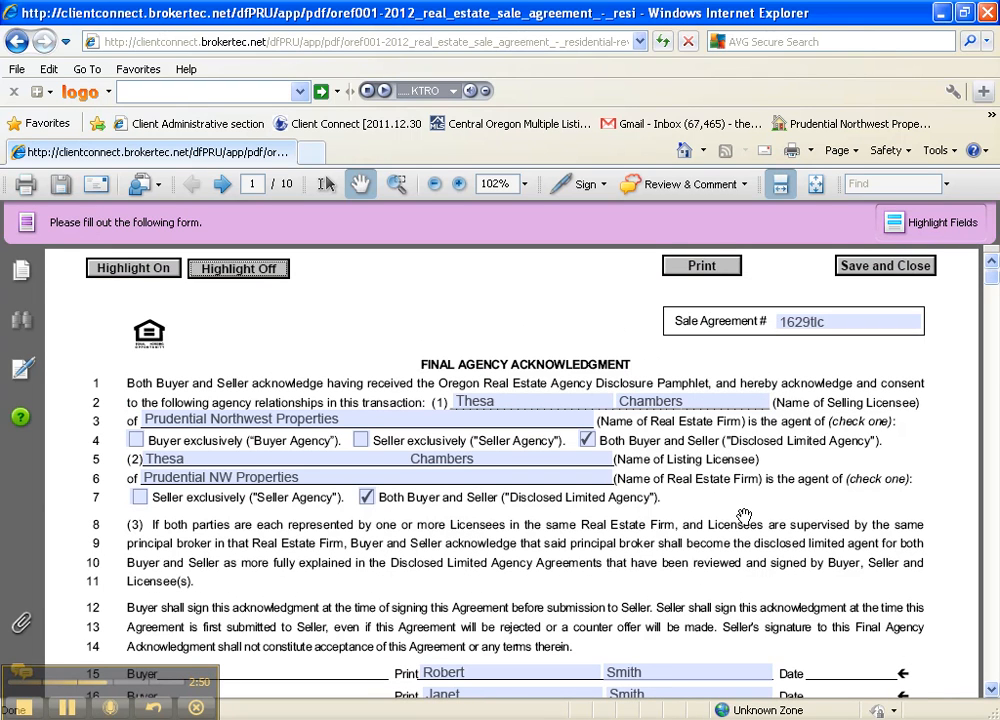
mouse_move(640, 610)
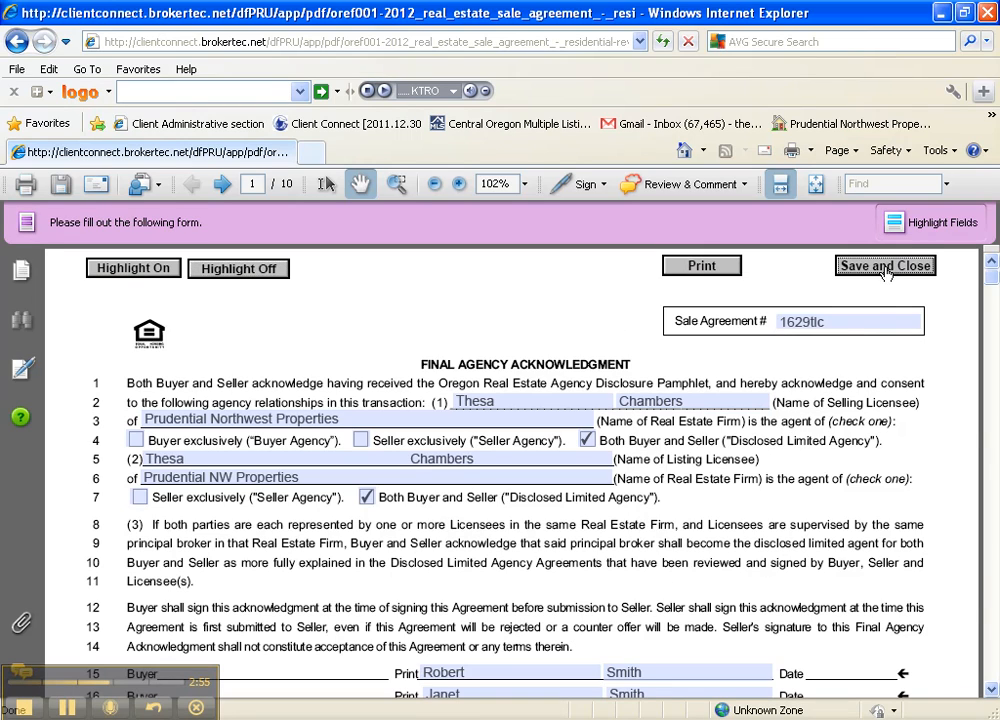
Save and close the sale agreement, then acknowledge the 'Record saved' message
click(884, 265)
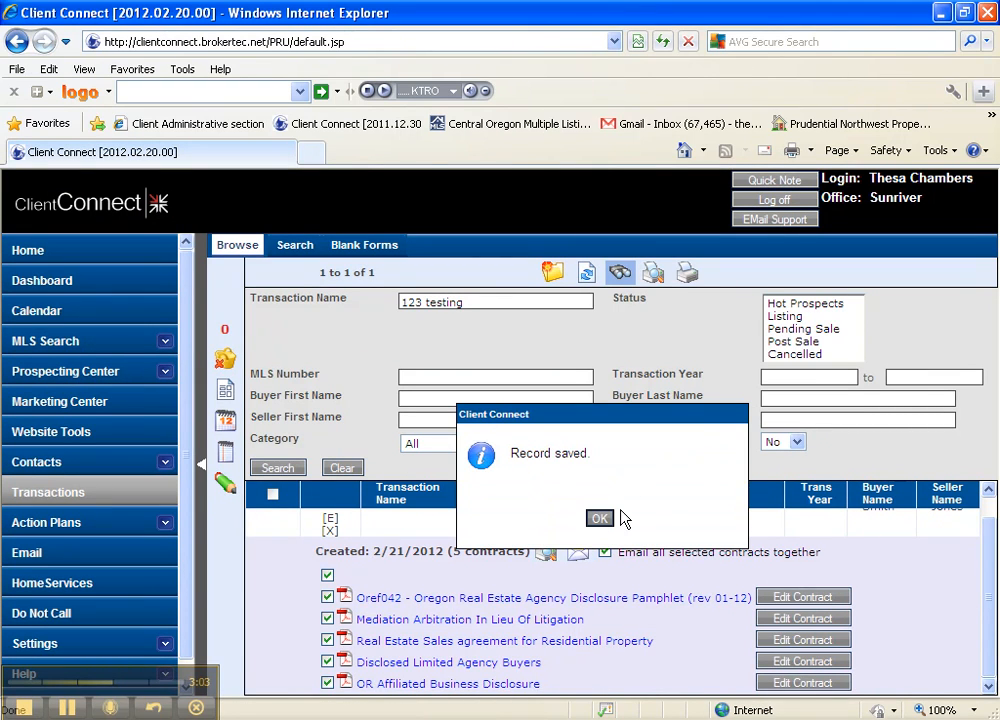
click(599, 518)
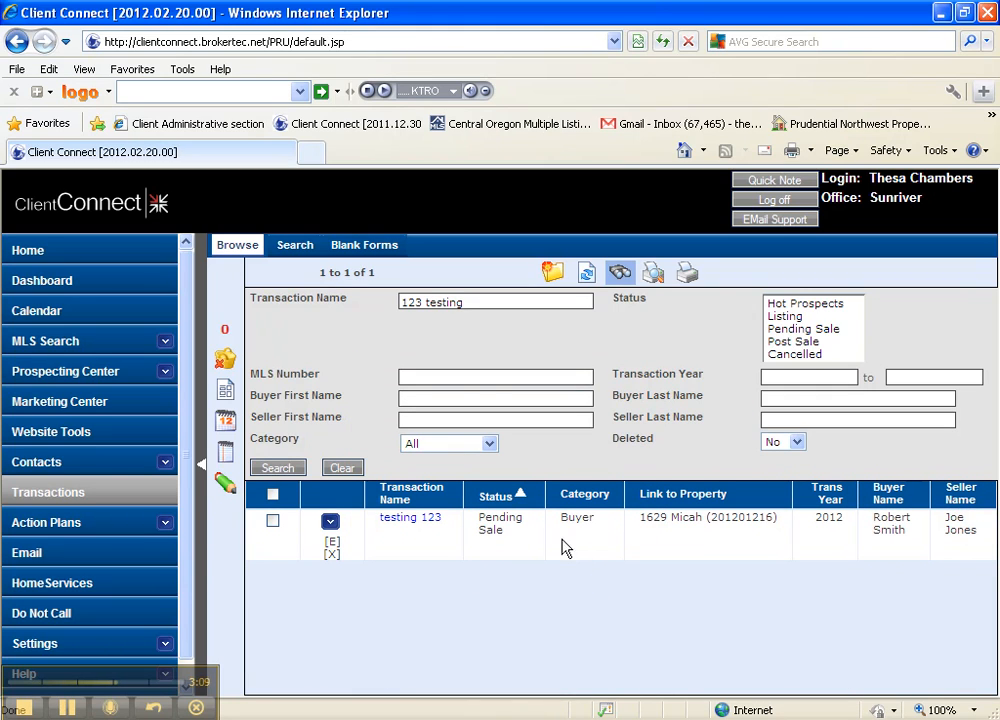
mouse_move(330, 521)
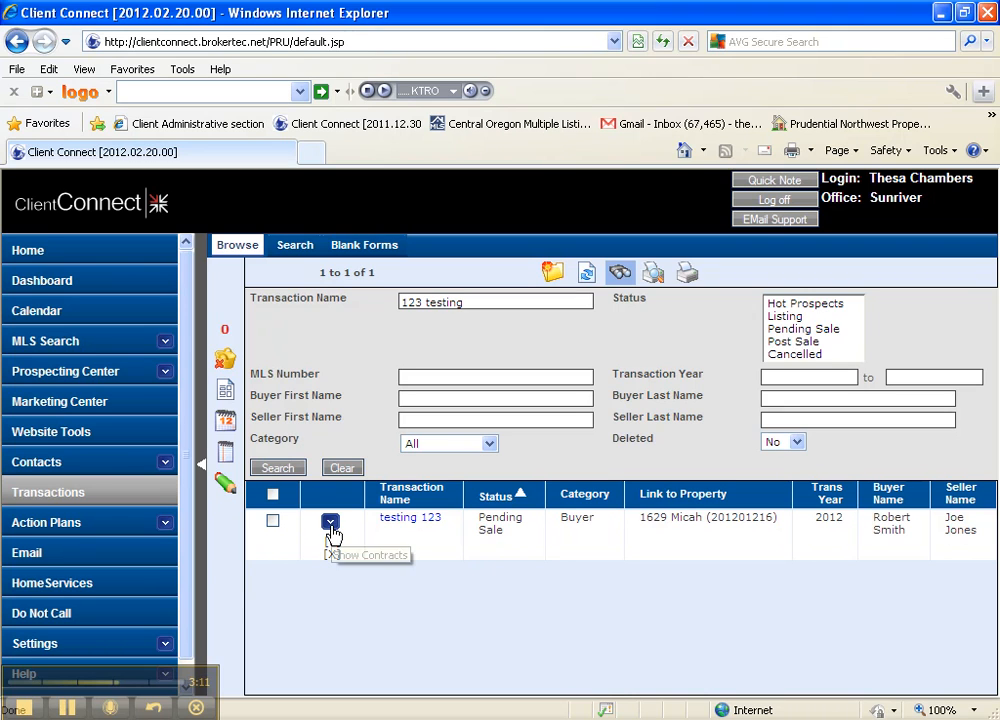
Expand the testing 123 transaction's contracts again
click(329, 521)
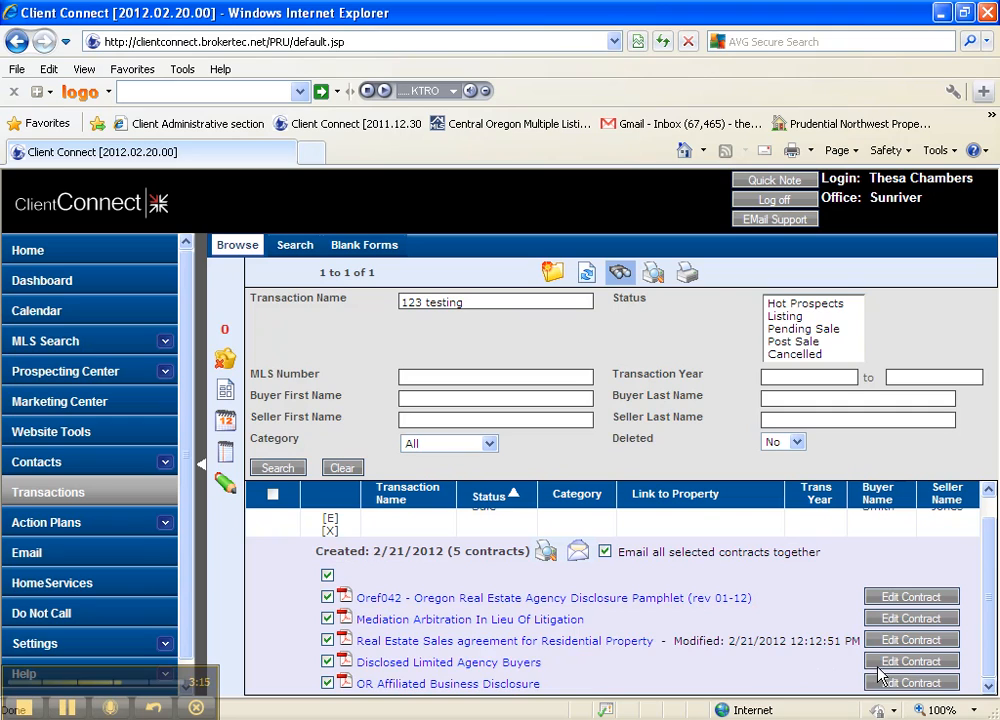
mouse_move(701, 676)
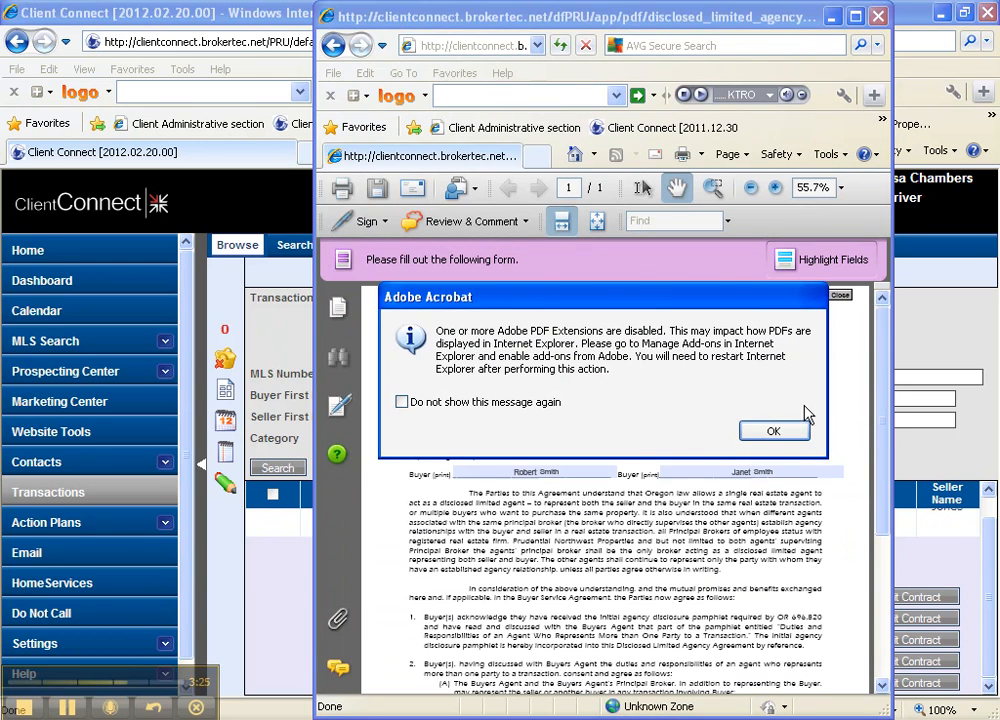
Dismiss the extensions warning, review the buyers agency form, and confirm it saved
click(773, 431)
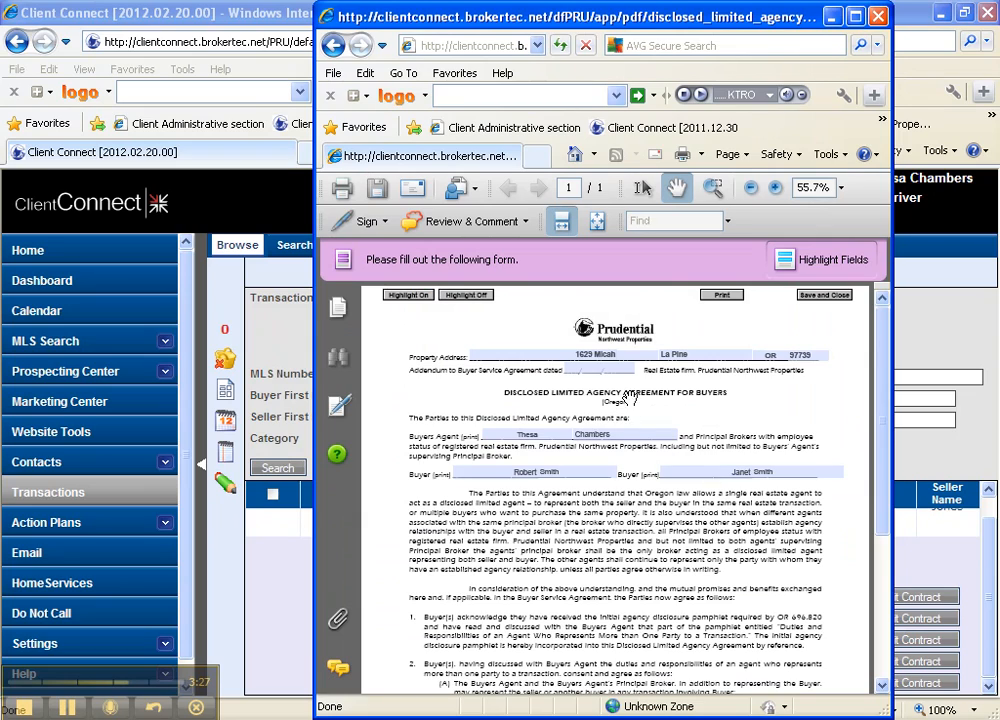
scroll(down, 3)
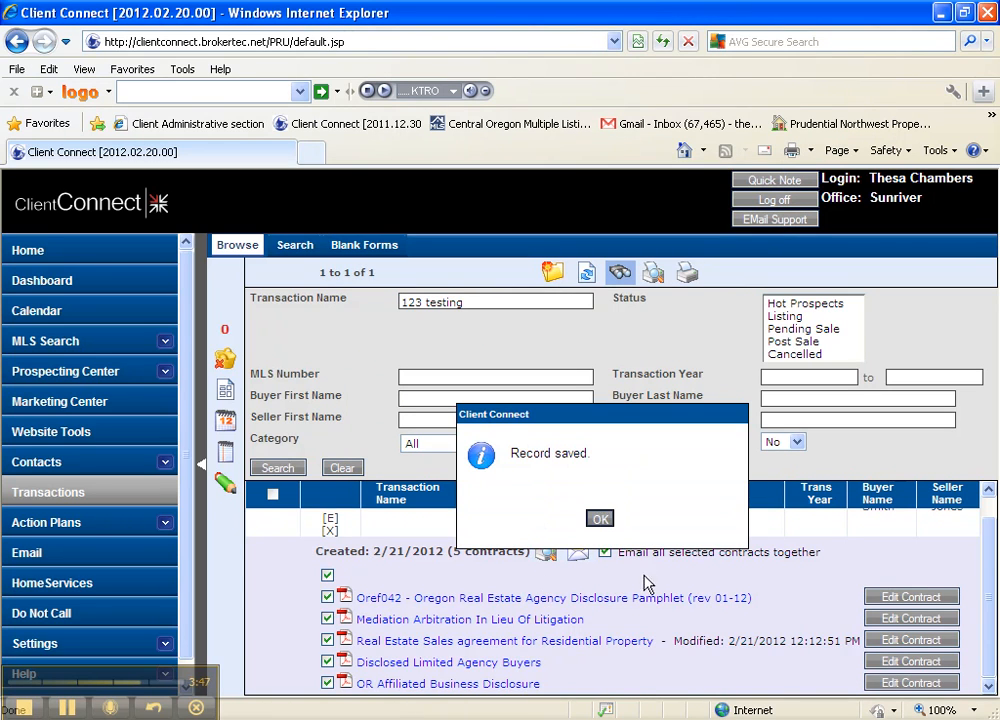
click(600, 518)
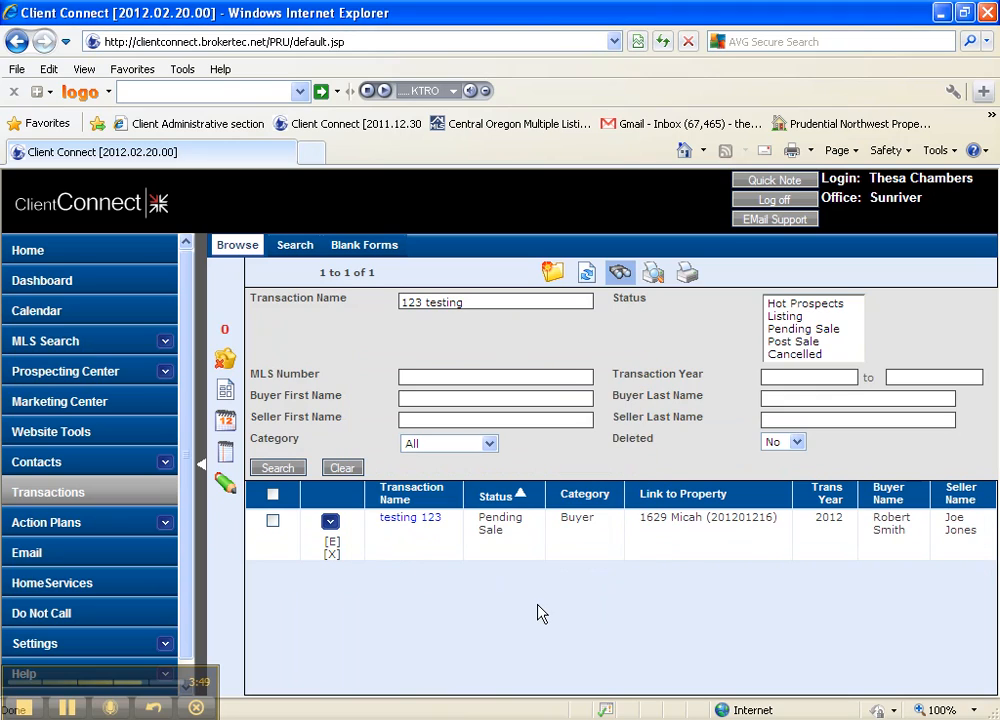